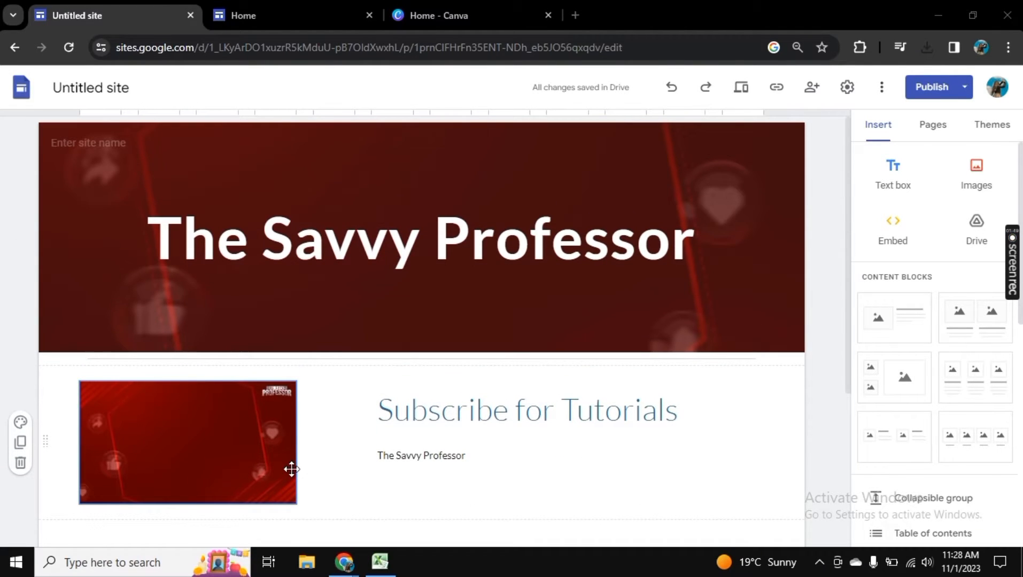
Upload the night-sky tree photo from the computer into the new section's Images slot
scroll(down, 3)
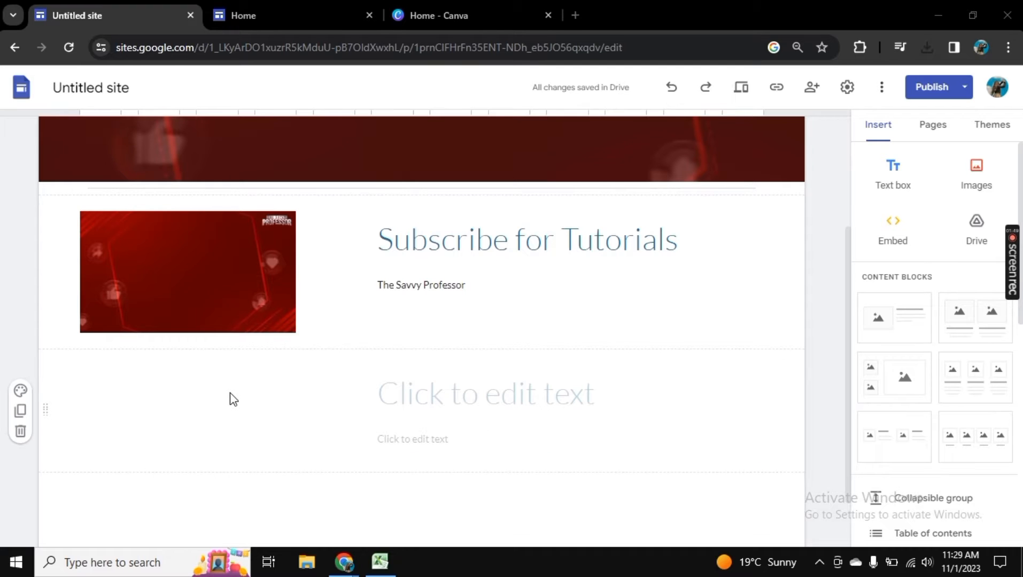
click(975, 172)
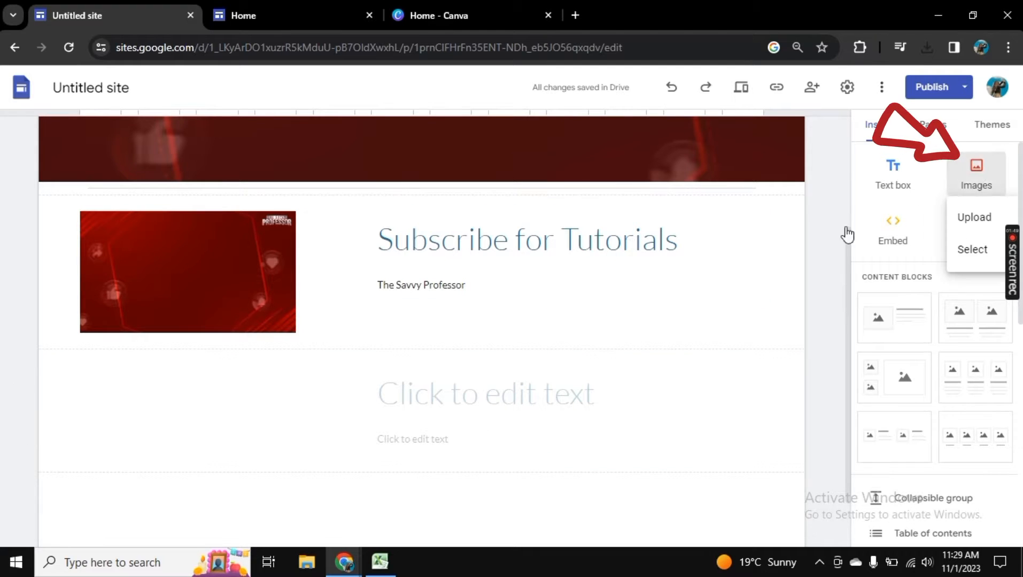
click(973, 217)
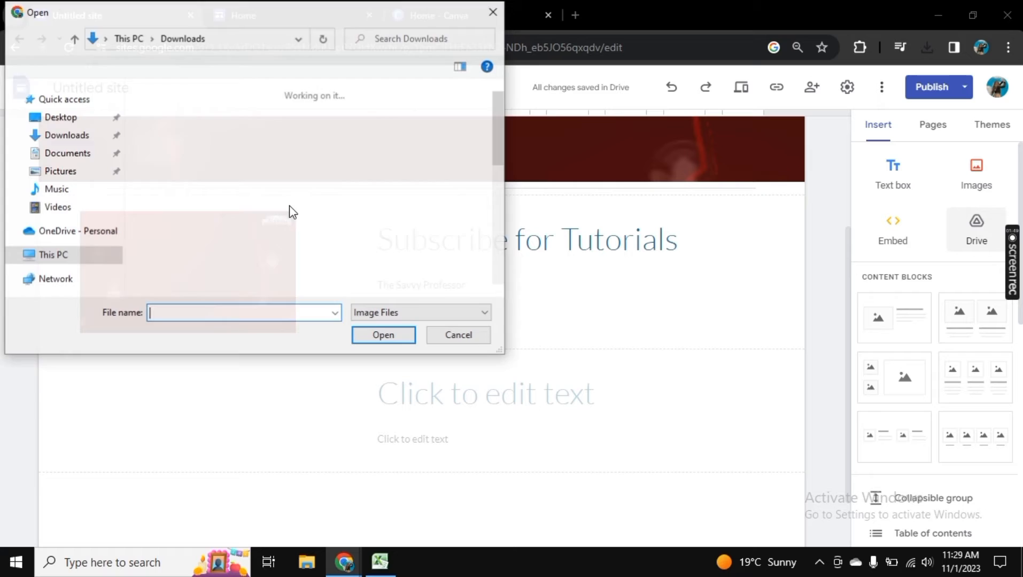
click(383, 334)
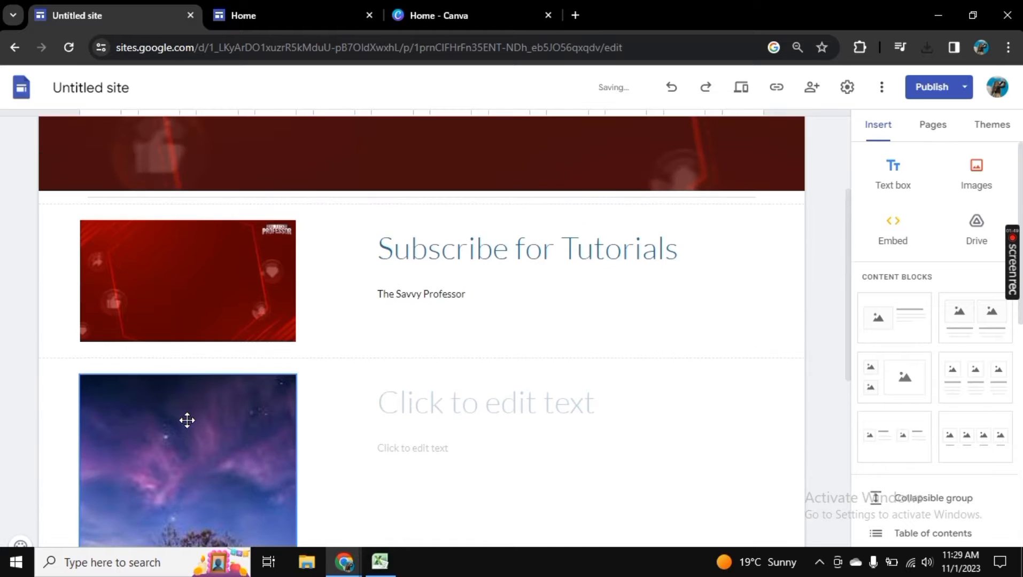
Select the night-sky photo and check its options menu, closing it unchanged
click(485, 402)
text(Rotate image)
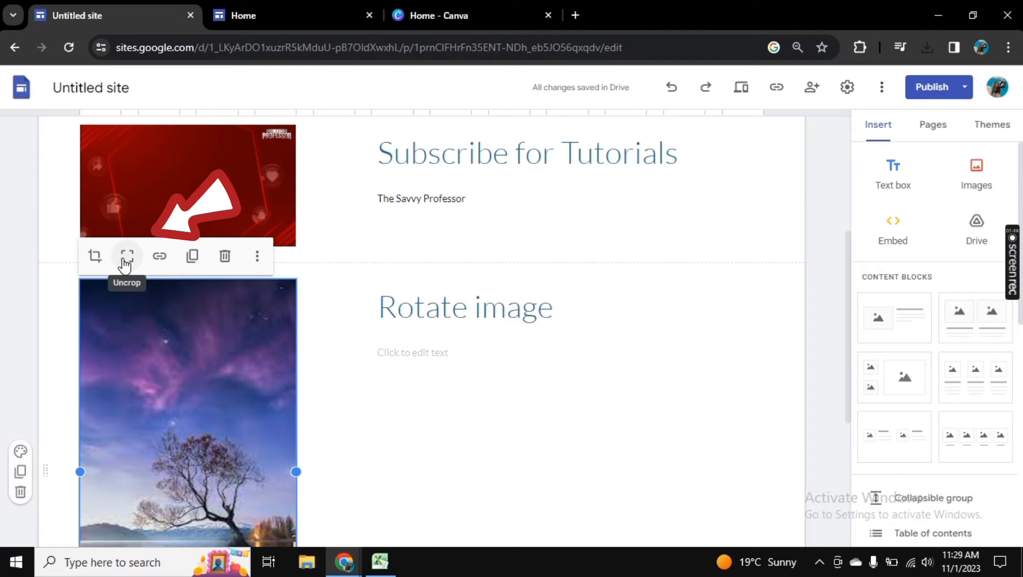
mouse_move(224, 255)
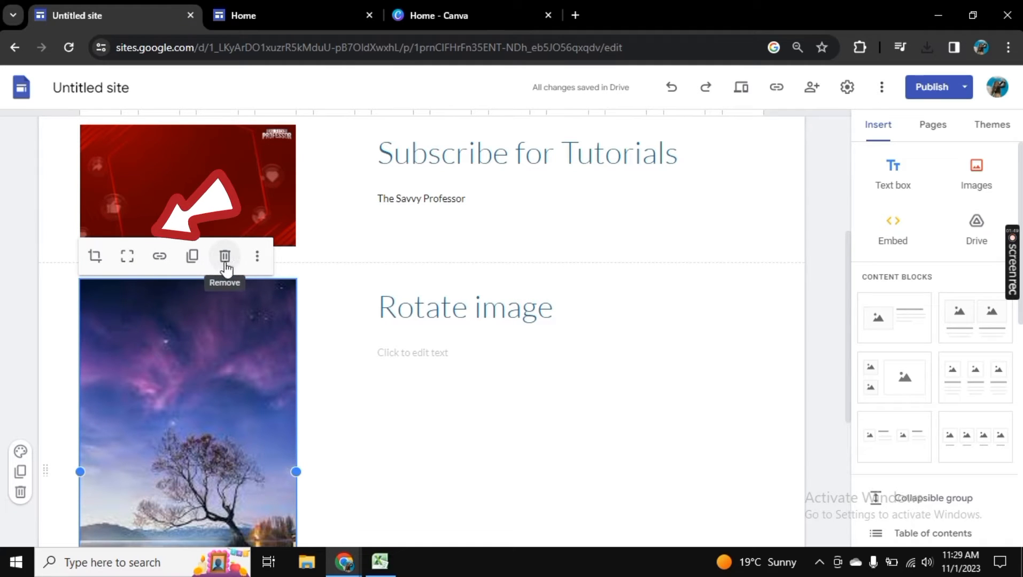
click(257, 256)
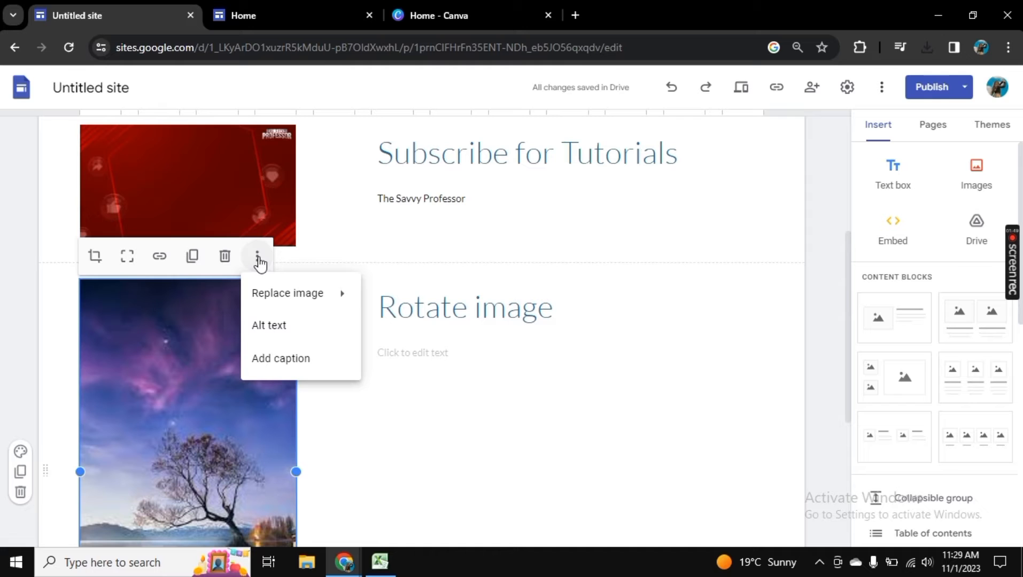
mouse_move(283, 293)
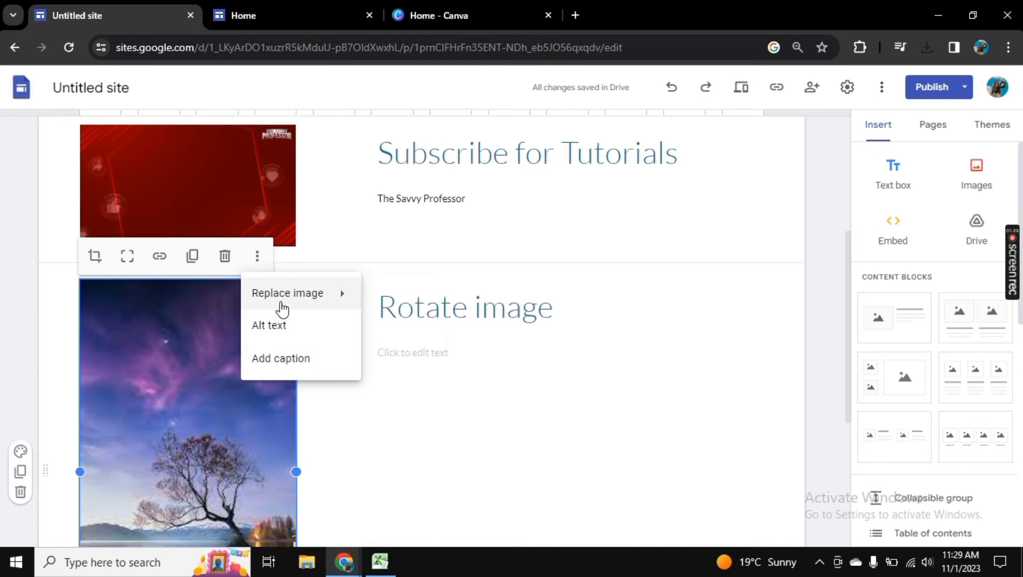
click(328, 420)
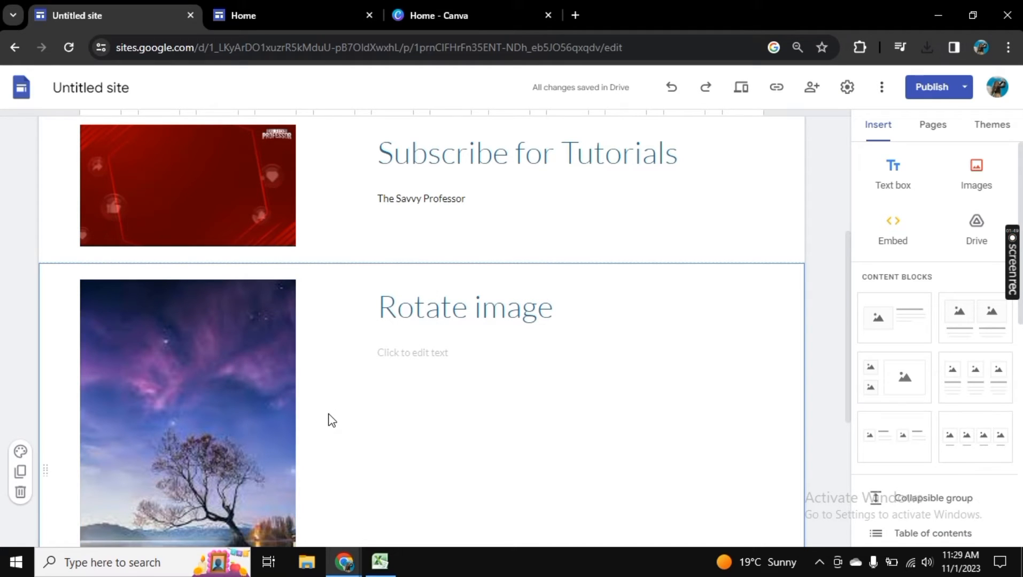
scroll(down, 3)
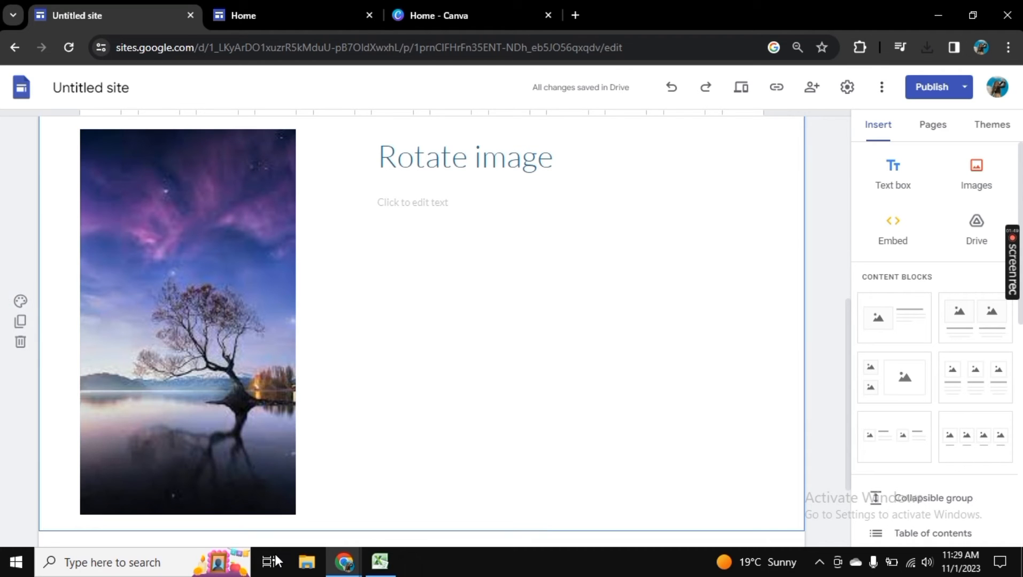
Open download (6) from the Downloads folder in Windows Photos
click(306, 562)
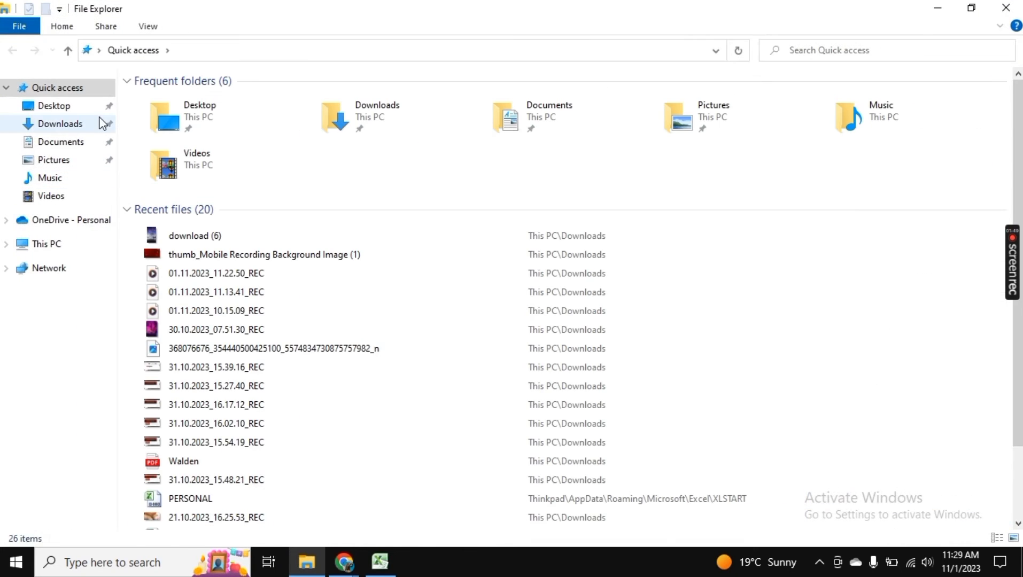
click(61, 124)
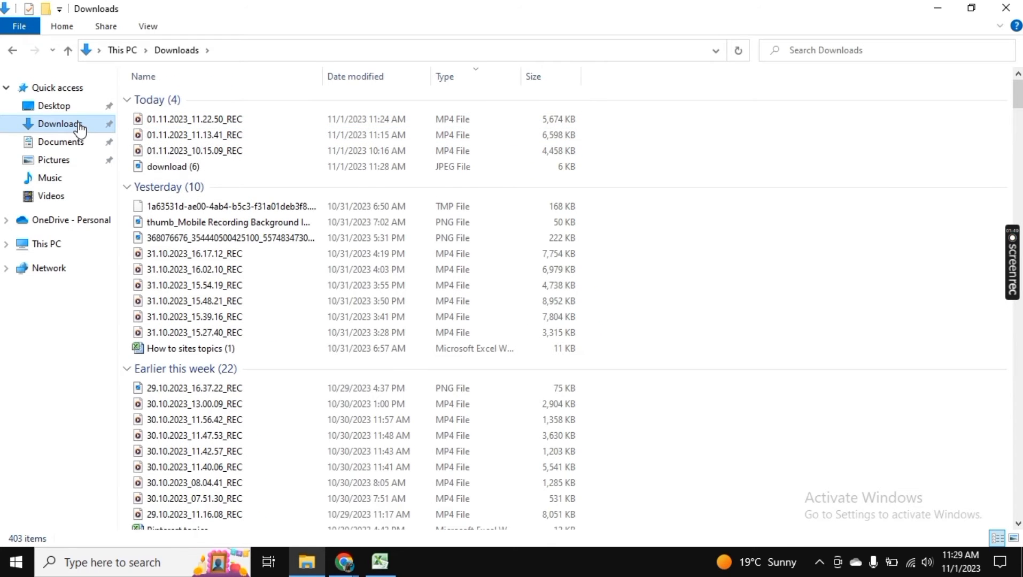
double_click(172, 166)
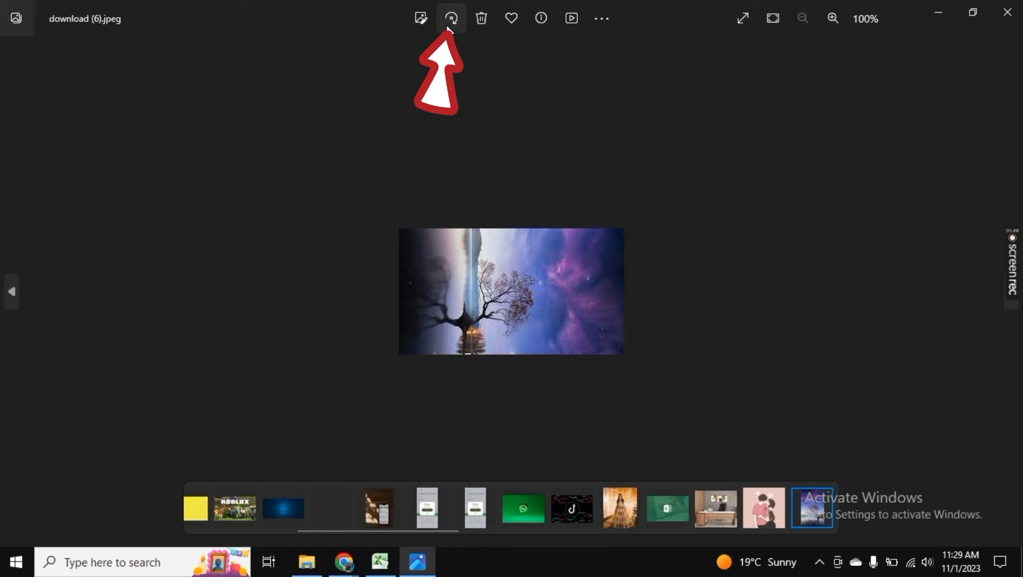
Rotate the tree photo a quarter turn and save it as a copy
click(450, 18)
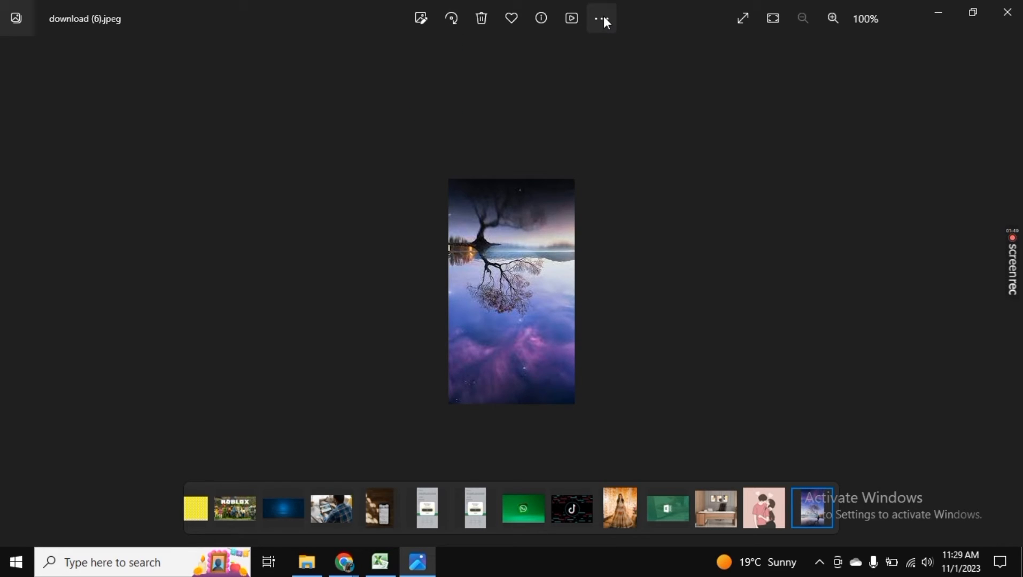
click(600, 19)
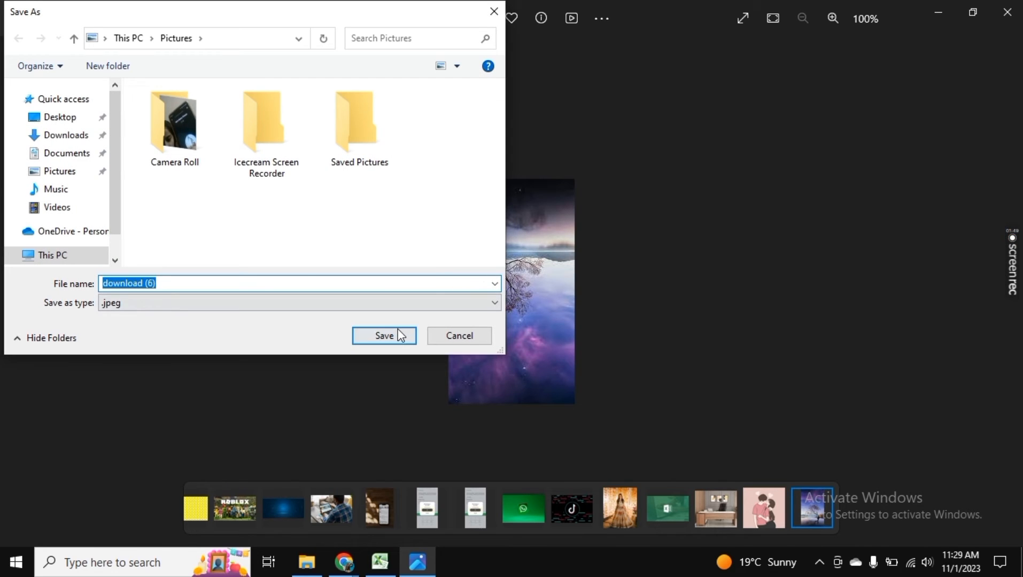
click(384, 335)
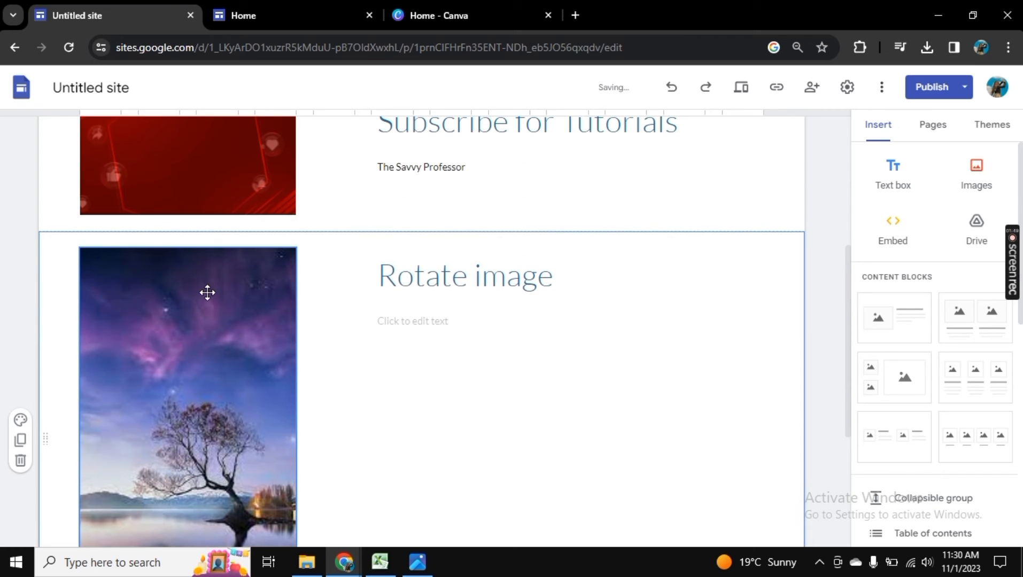
Replace the section's image with the rotated download (6) photo
click(257, 225)
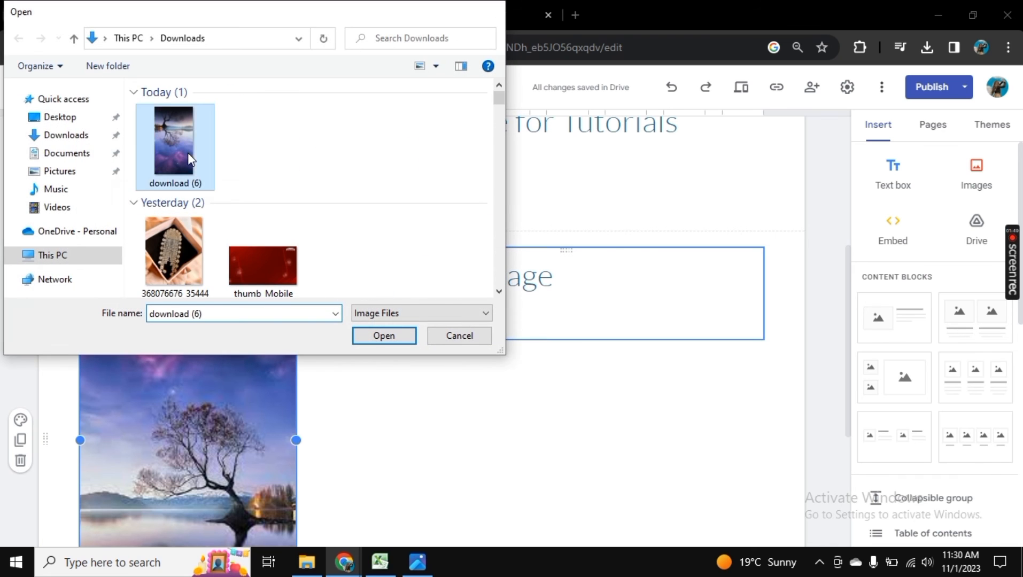
click(384, 335)
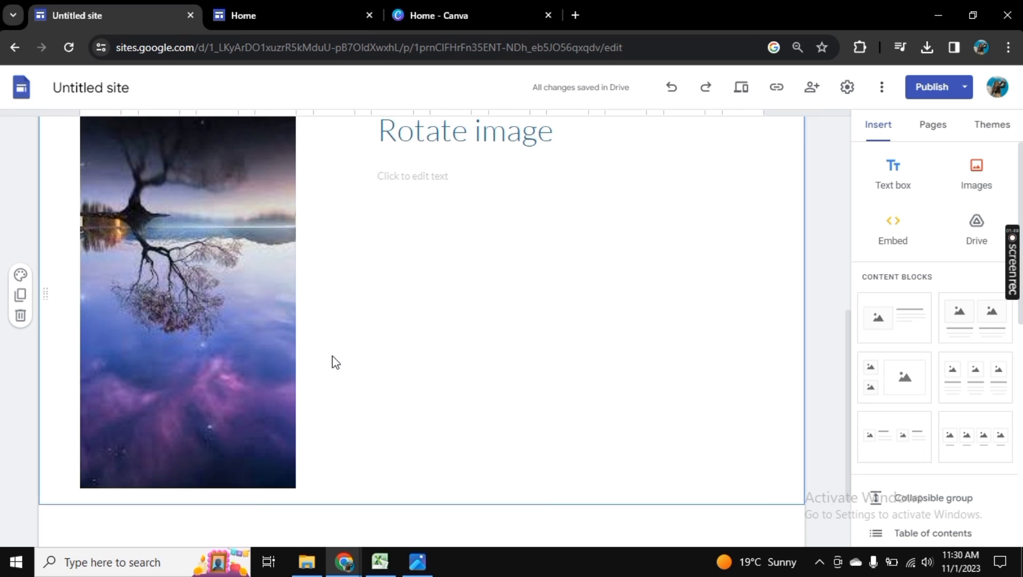
mouse_move(725, 286)
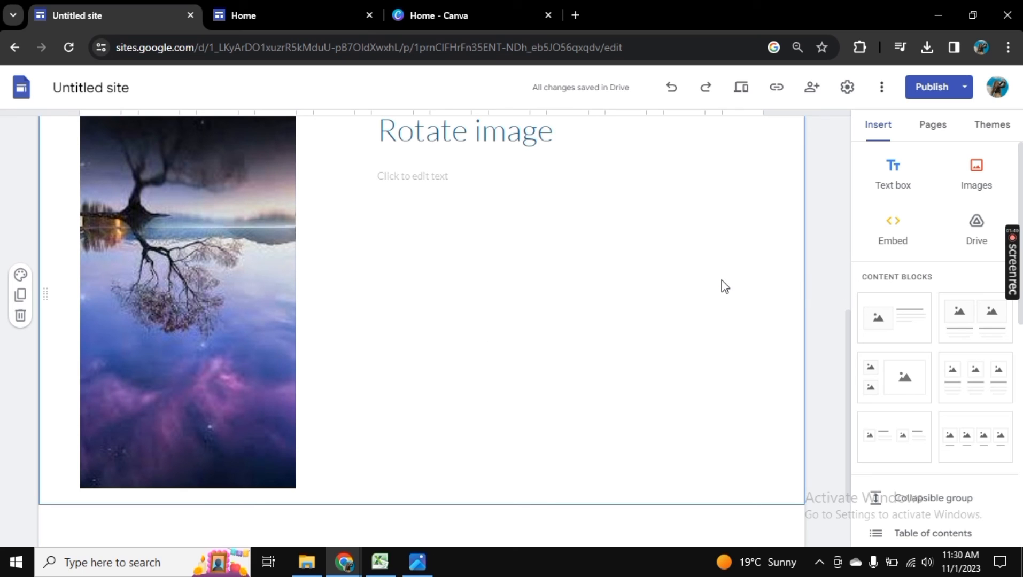